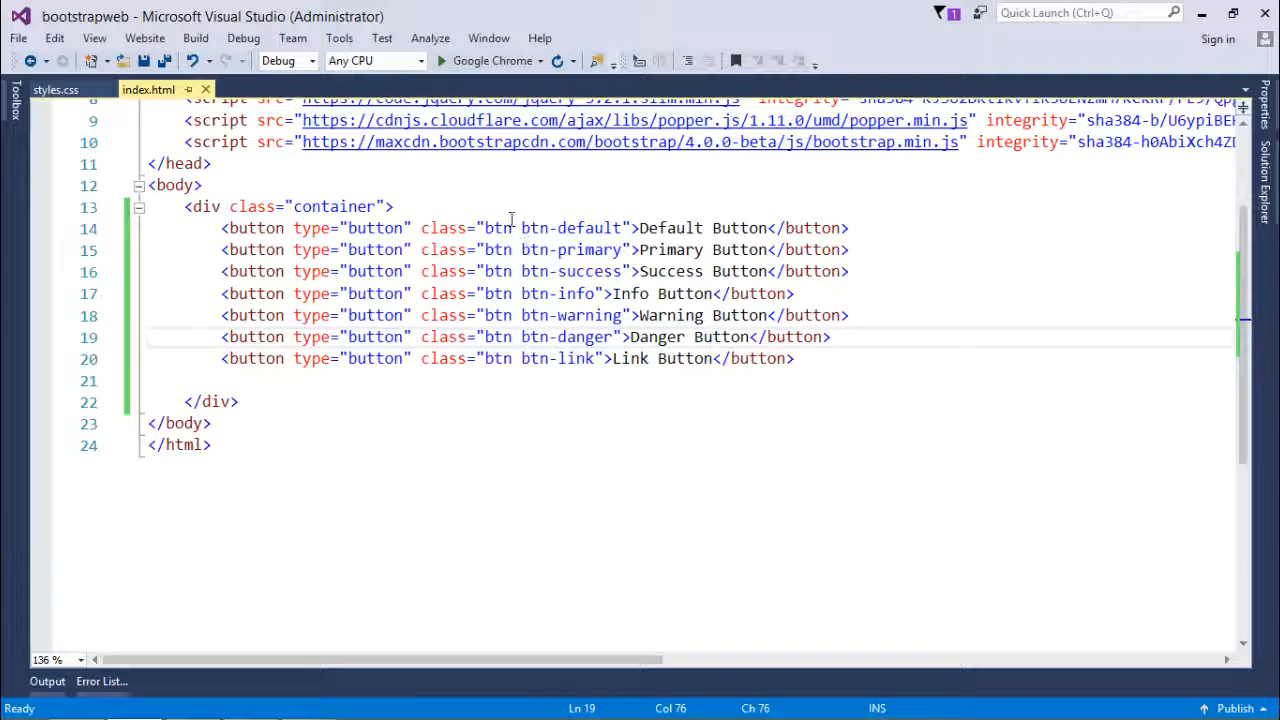
- Highlight the shared btn class in index.html, then view the seven buttons in Chrome
double_click(497, 228)
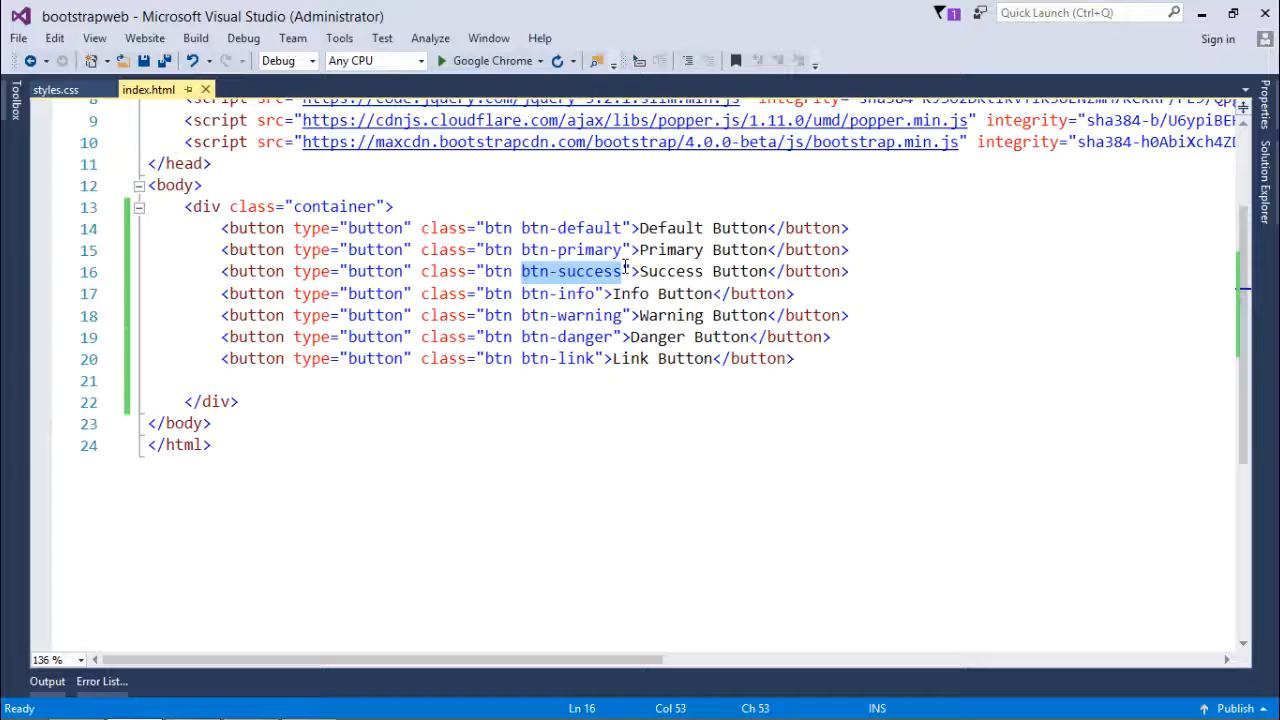
left_click(601, 271)
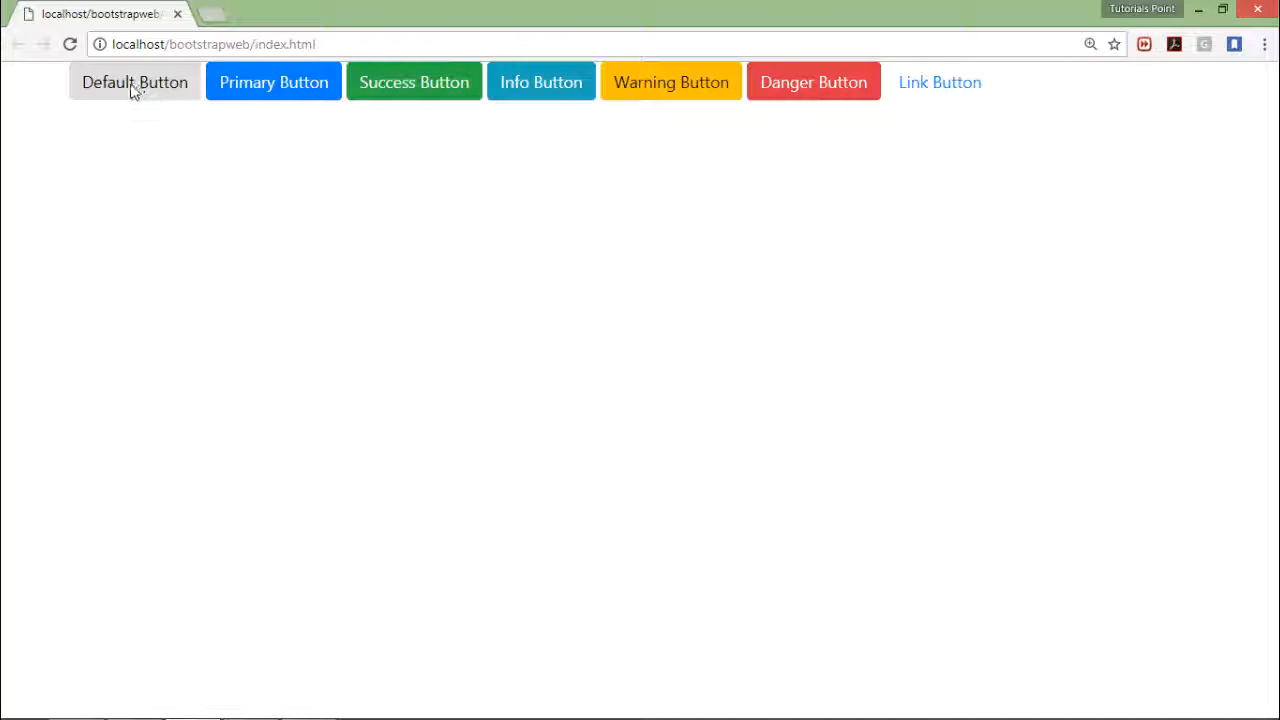
left_click(273, 82)
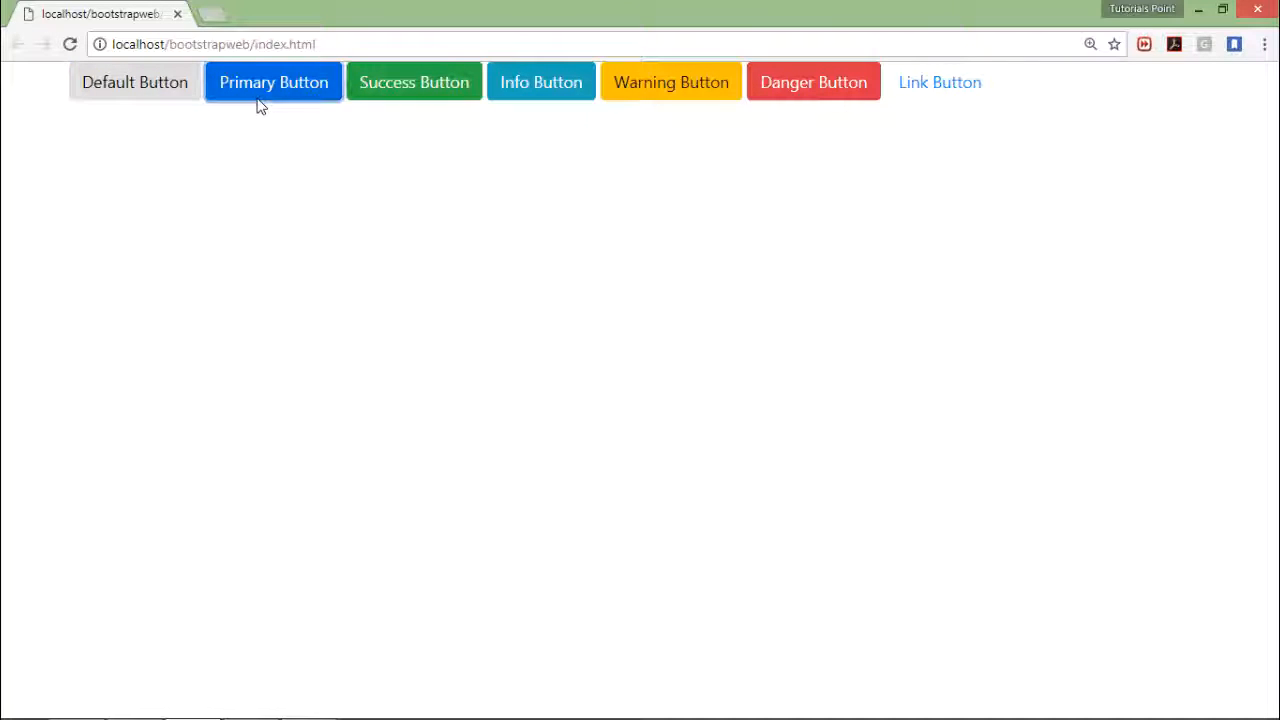
mouse_move(541, 82)
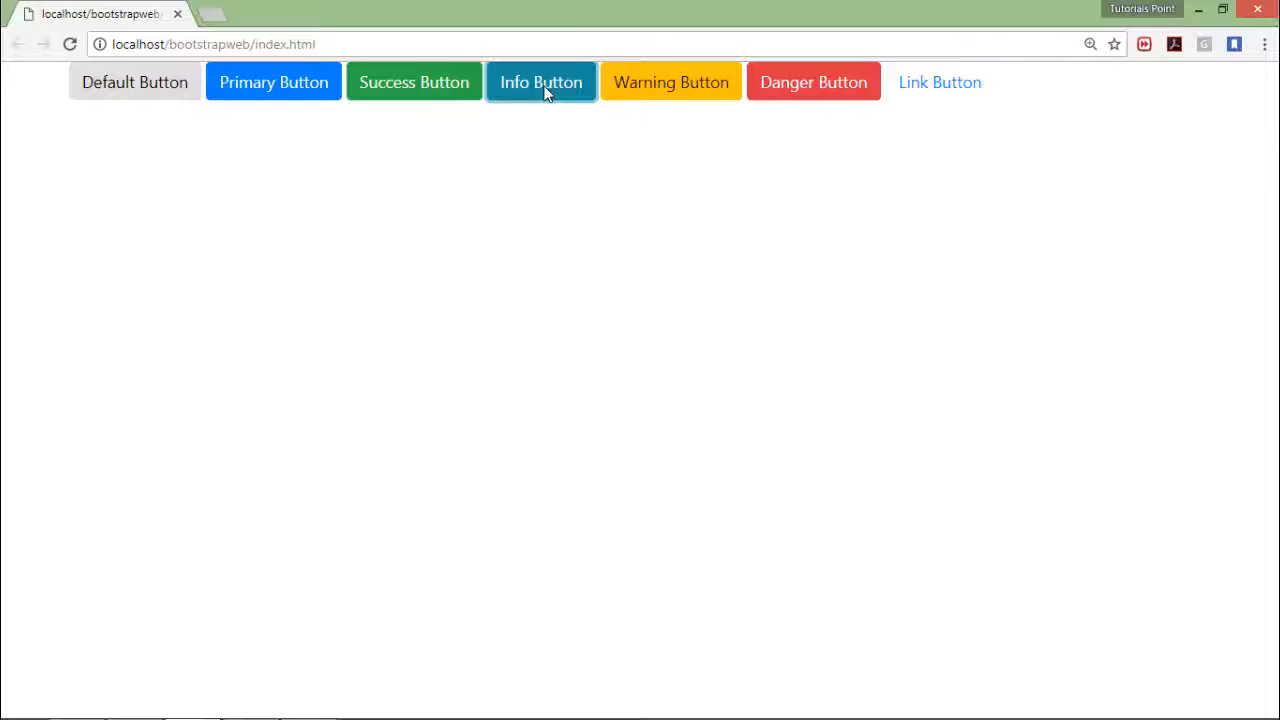
mouse_move(813, 82)
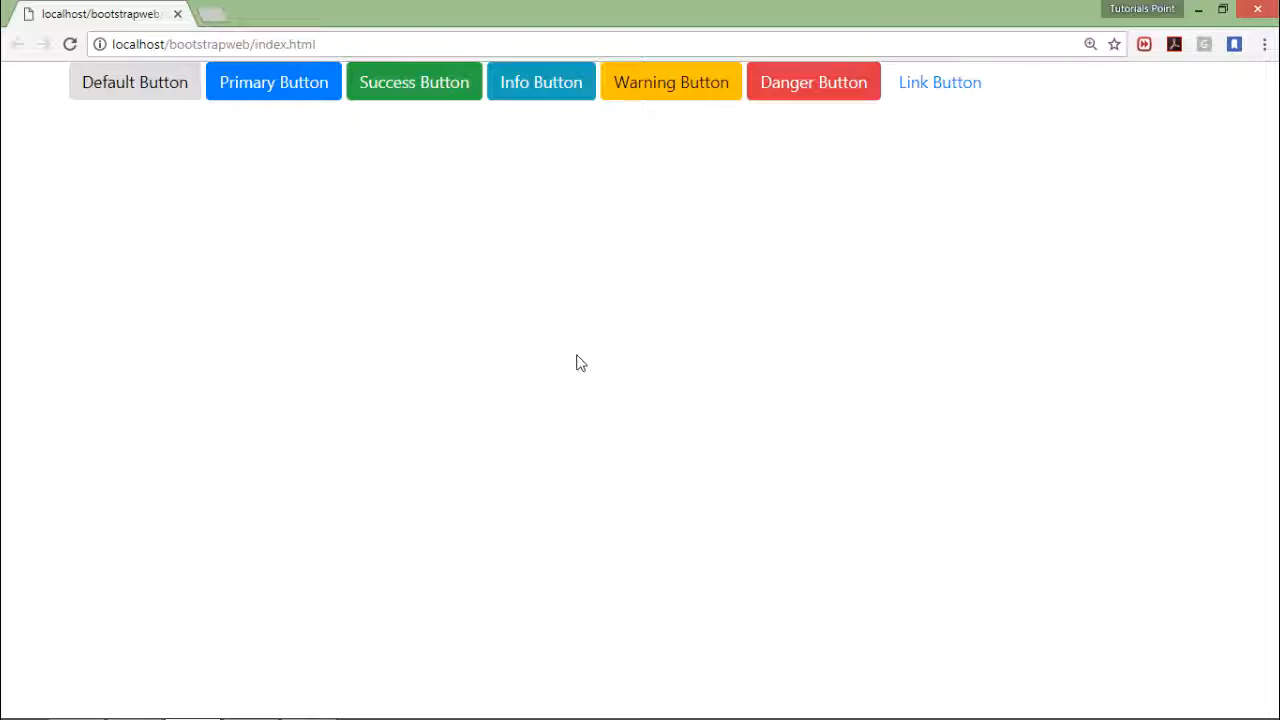
mouse_move(939, 82)
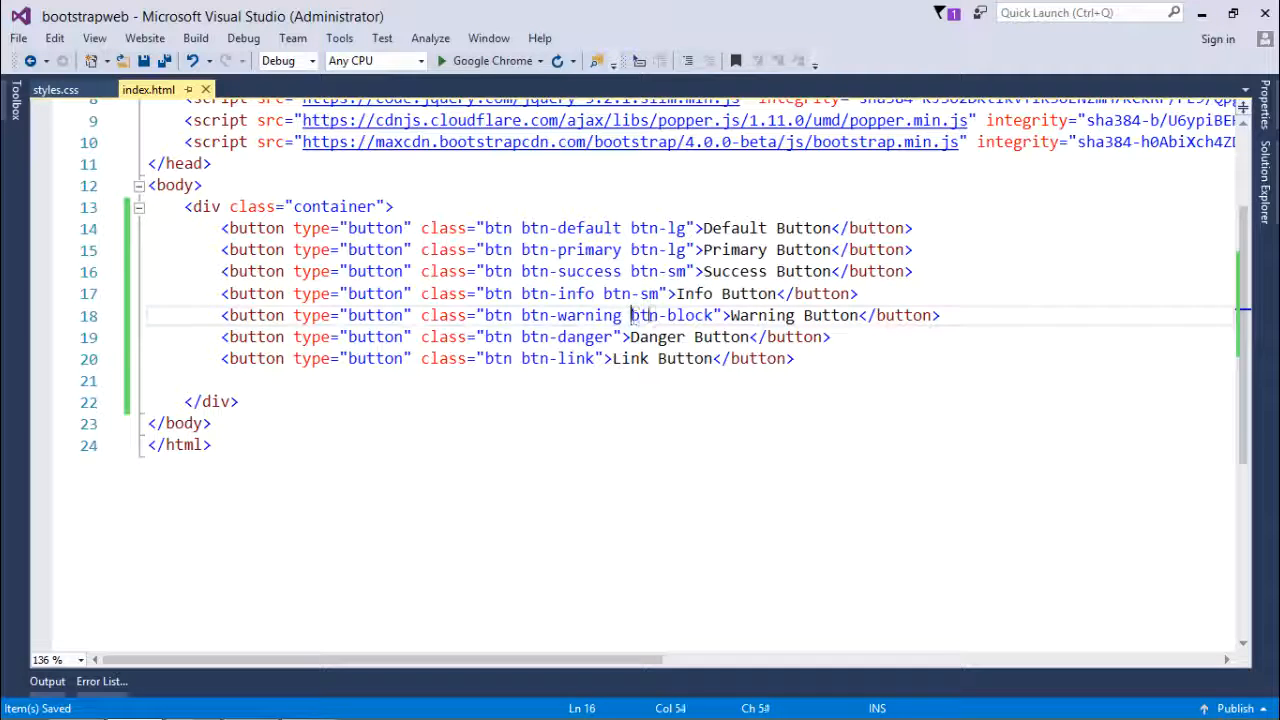
- Highlight the btn-block class on the Warning button on line 18
double_click(675, 315)
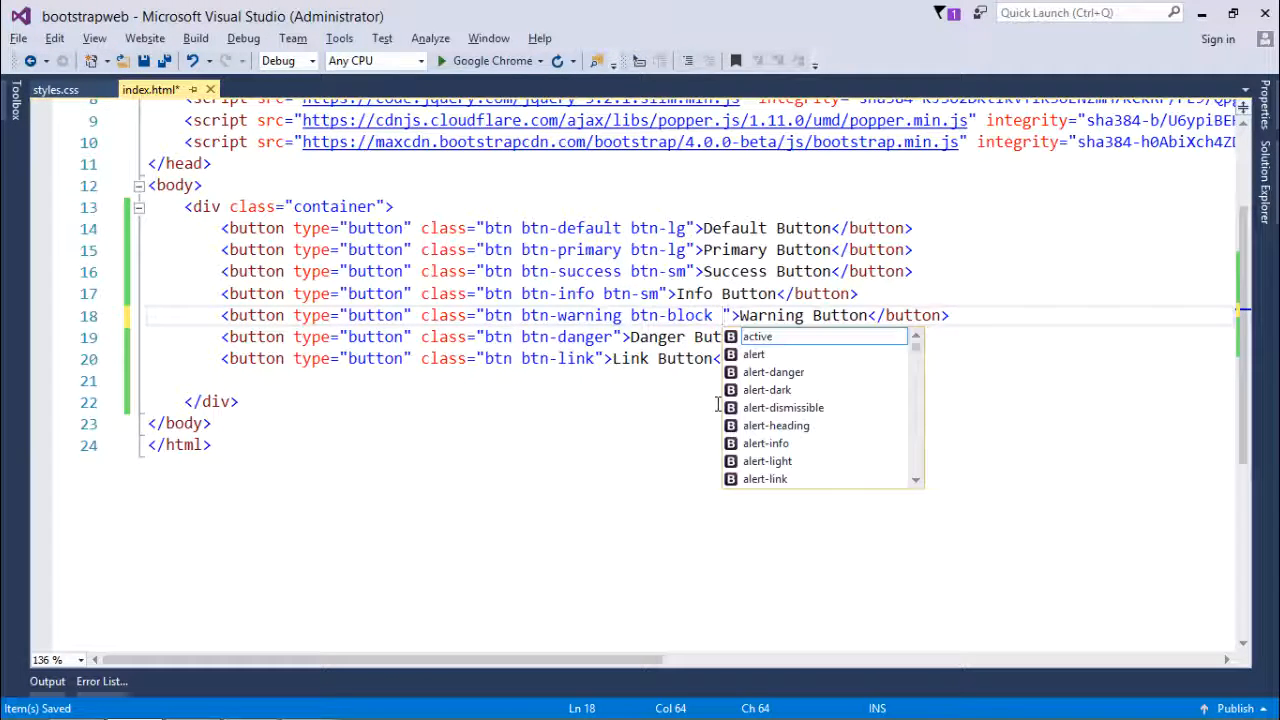
- Add the disabled class after btn-block on the Warning button
type("disabled")
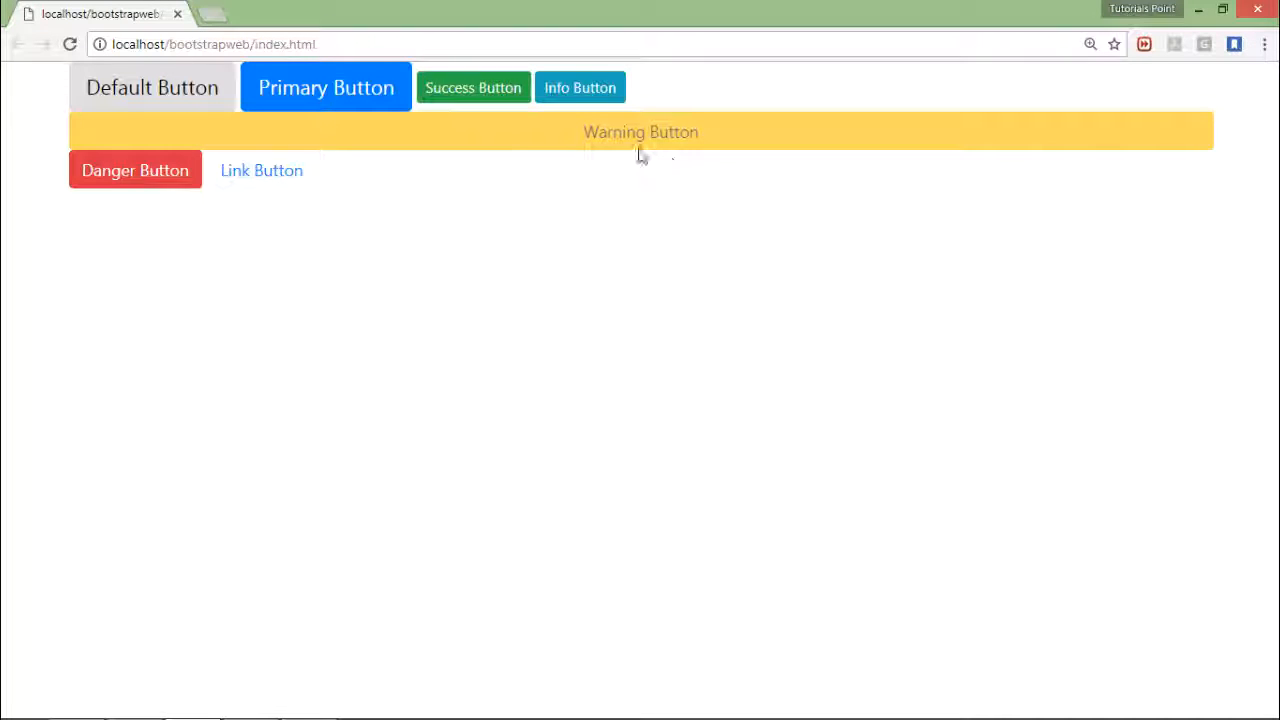
mouse_move(639, 220)
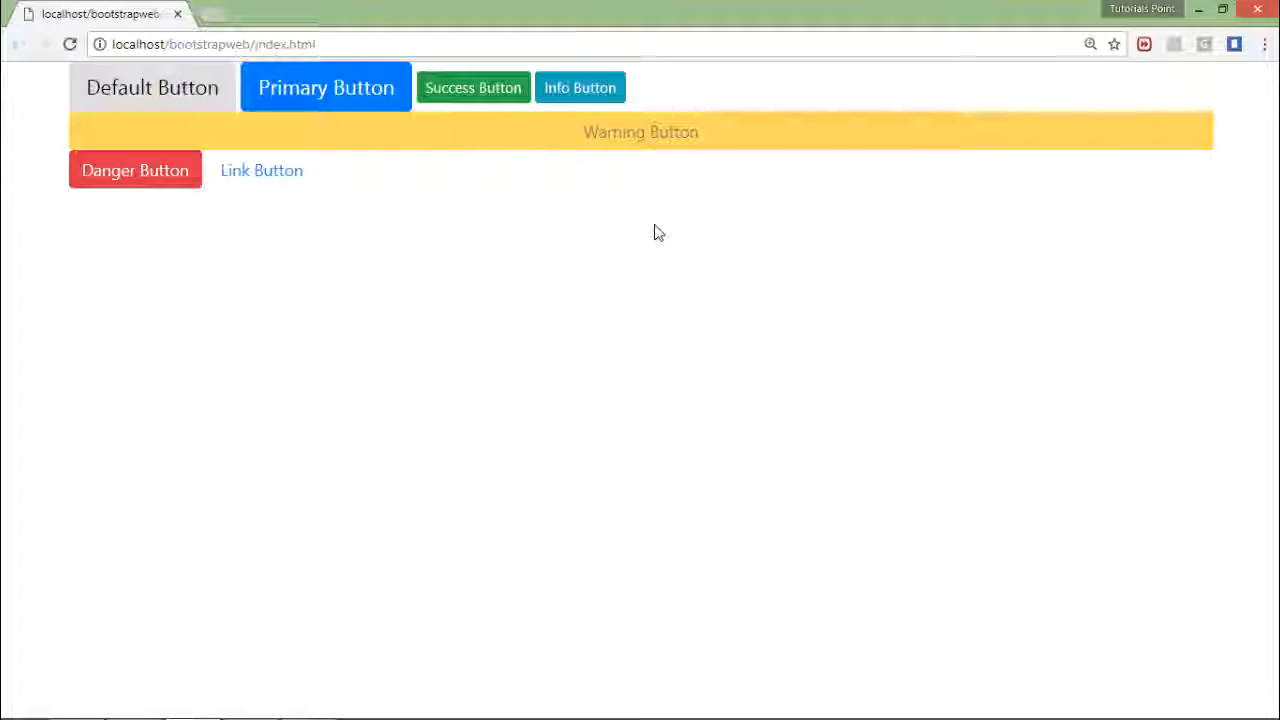
- Switch from Chrome back to the index.html code in Visual Studio
key("alt+tab")
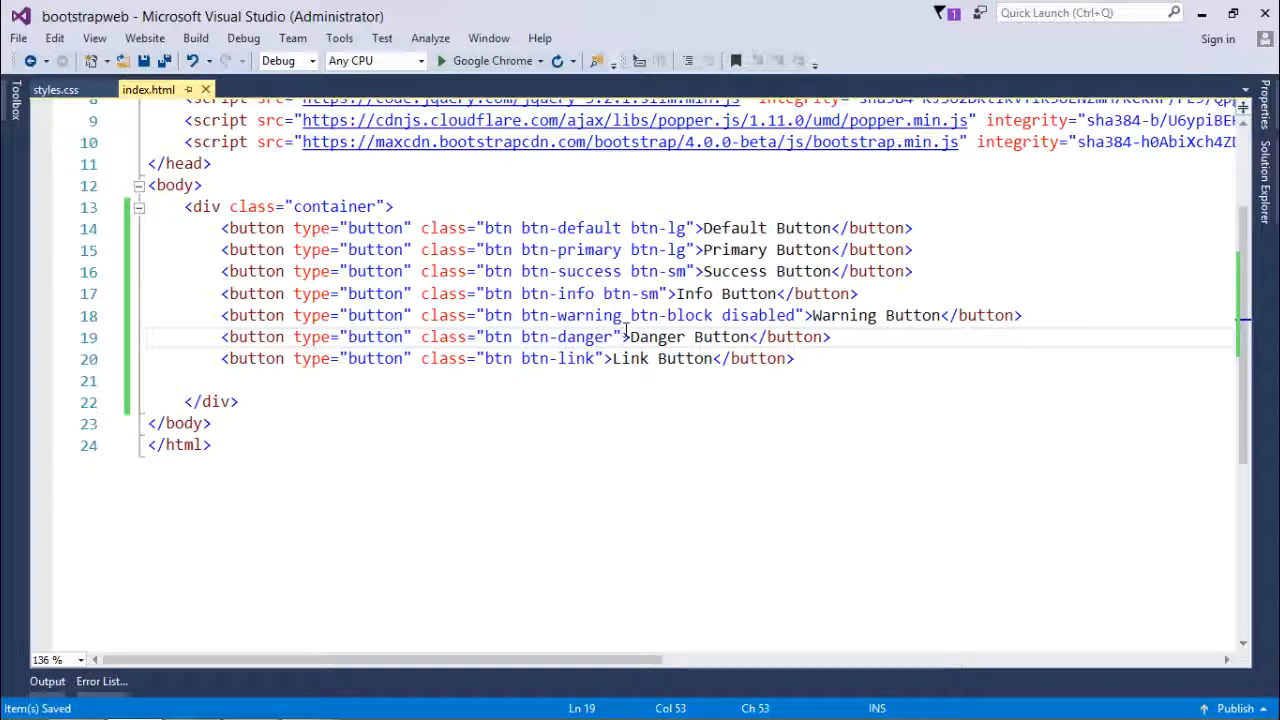
- Give the Danger button on line 19 a disabled="disabled" attribute
type("disabled=\"")
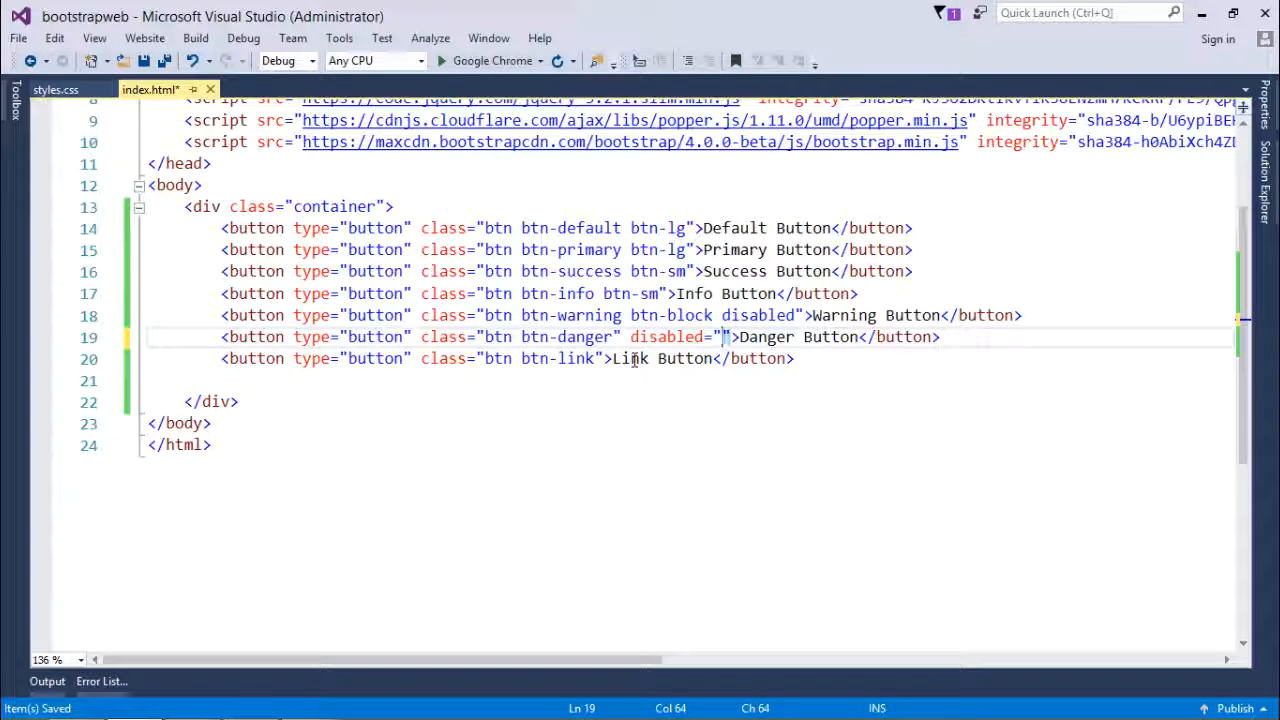
type("disabled")
type("<")
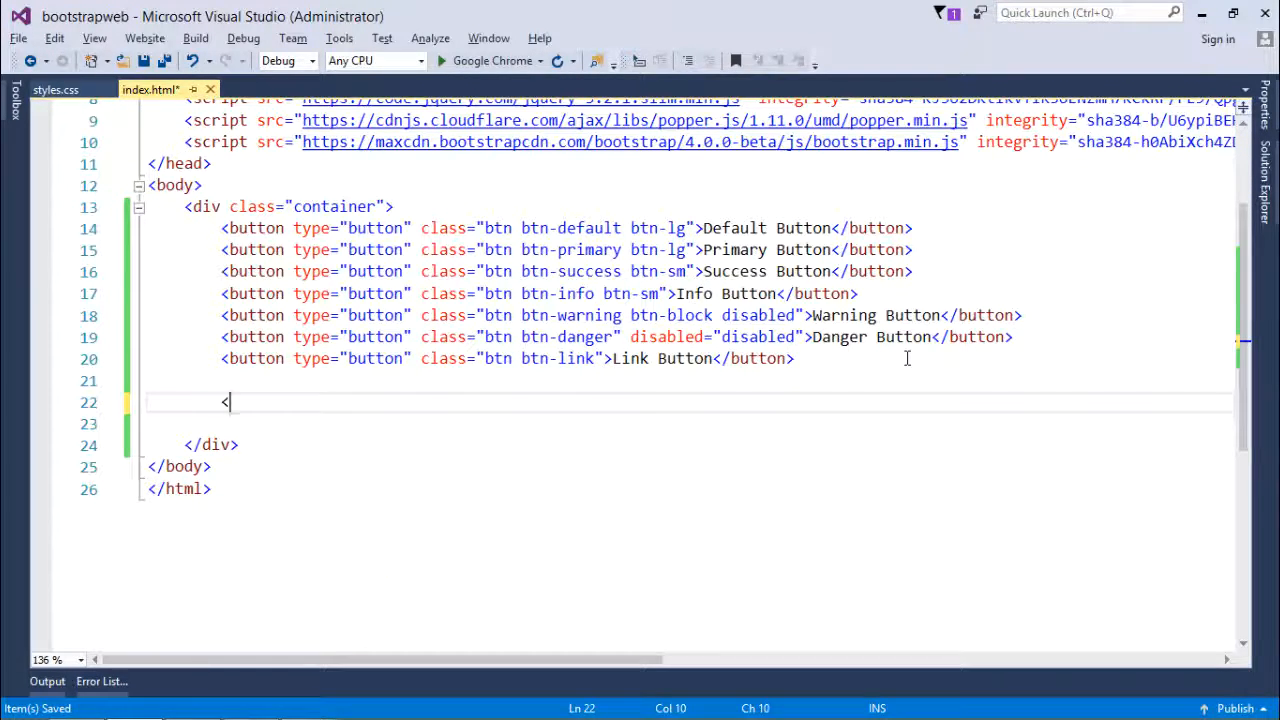
- Write a link <a href="#" class="btn btn-primary">This is Hyperlink</a> on line 22
type("a></a>")
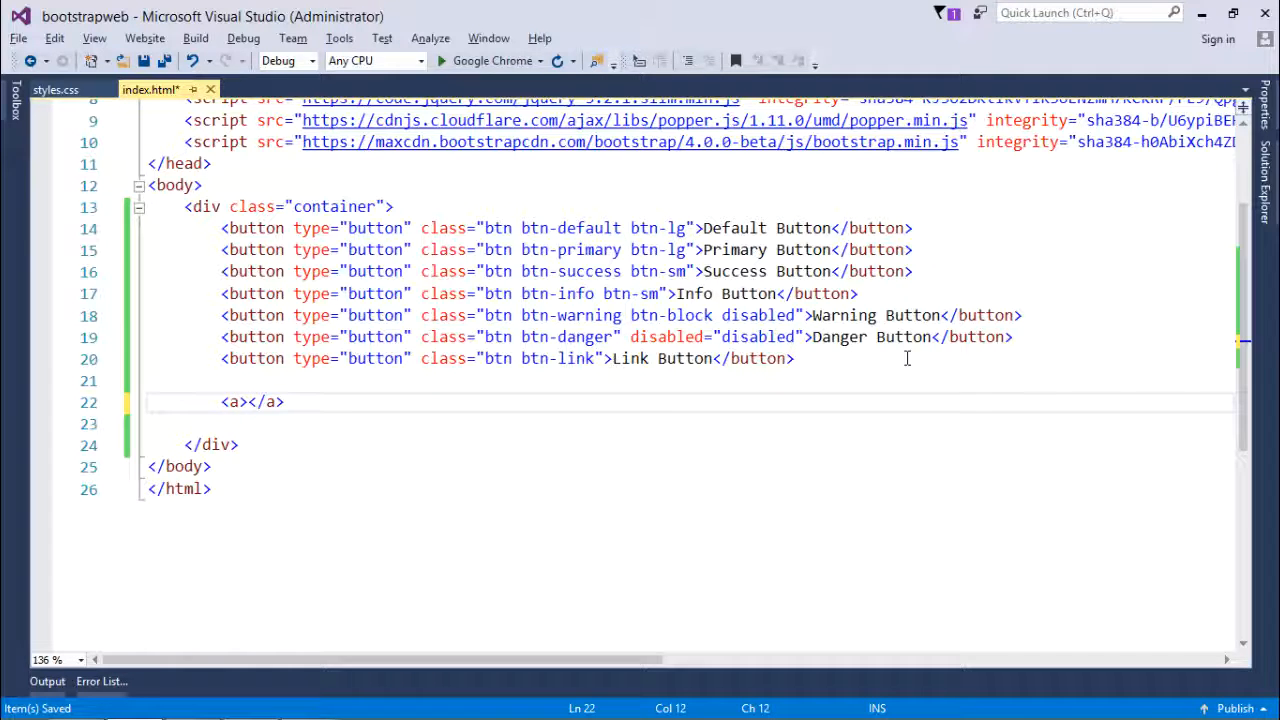
type("href=\"#")
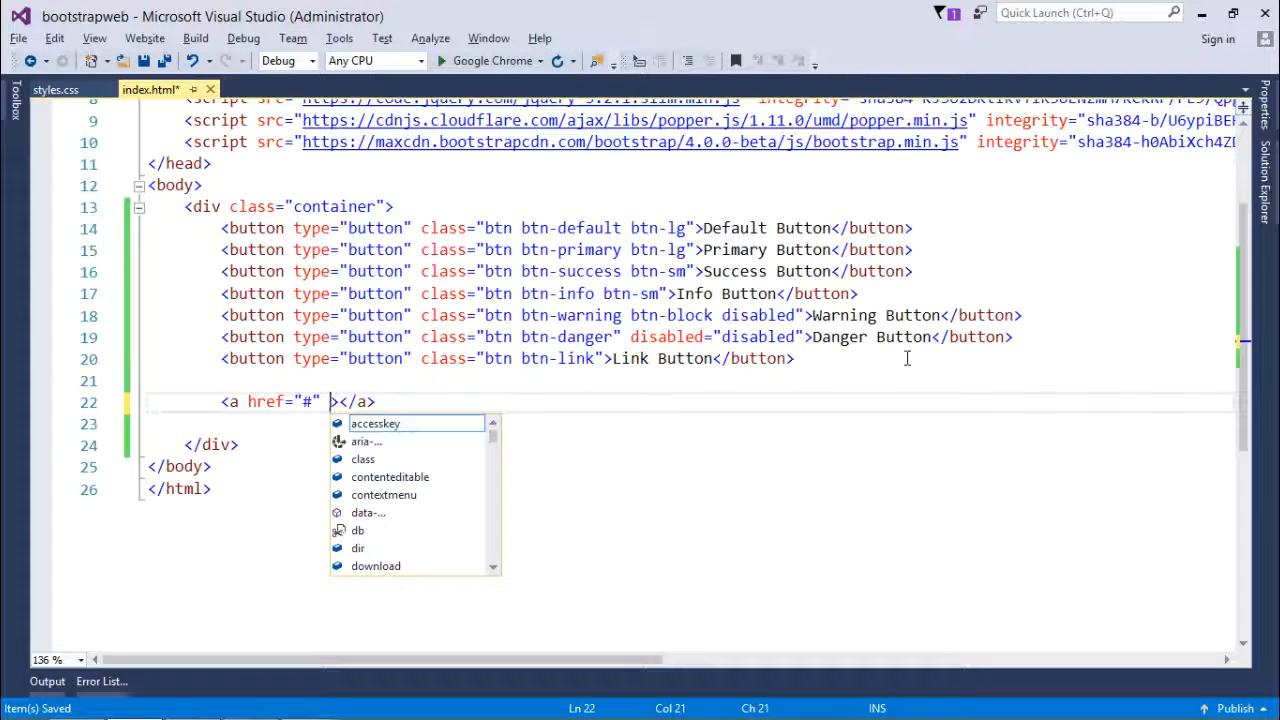
type("class=\"btn")
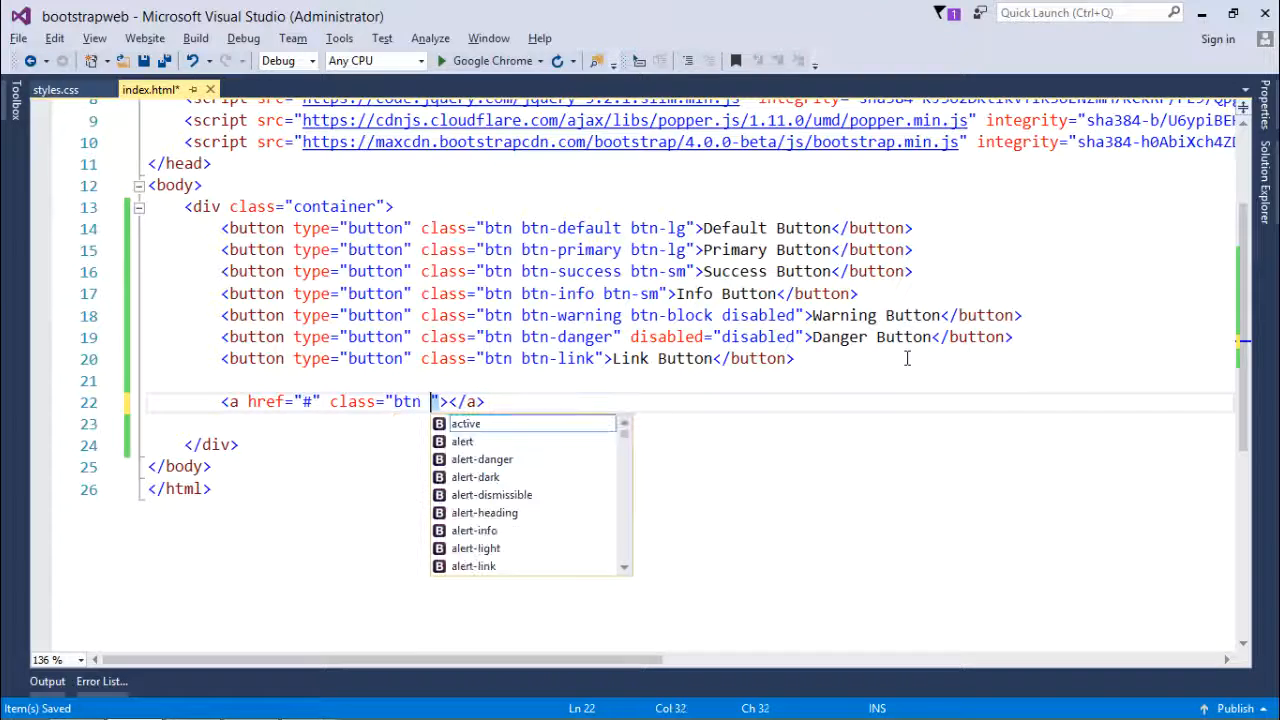
type("btn")
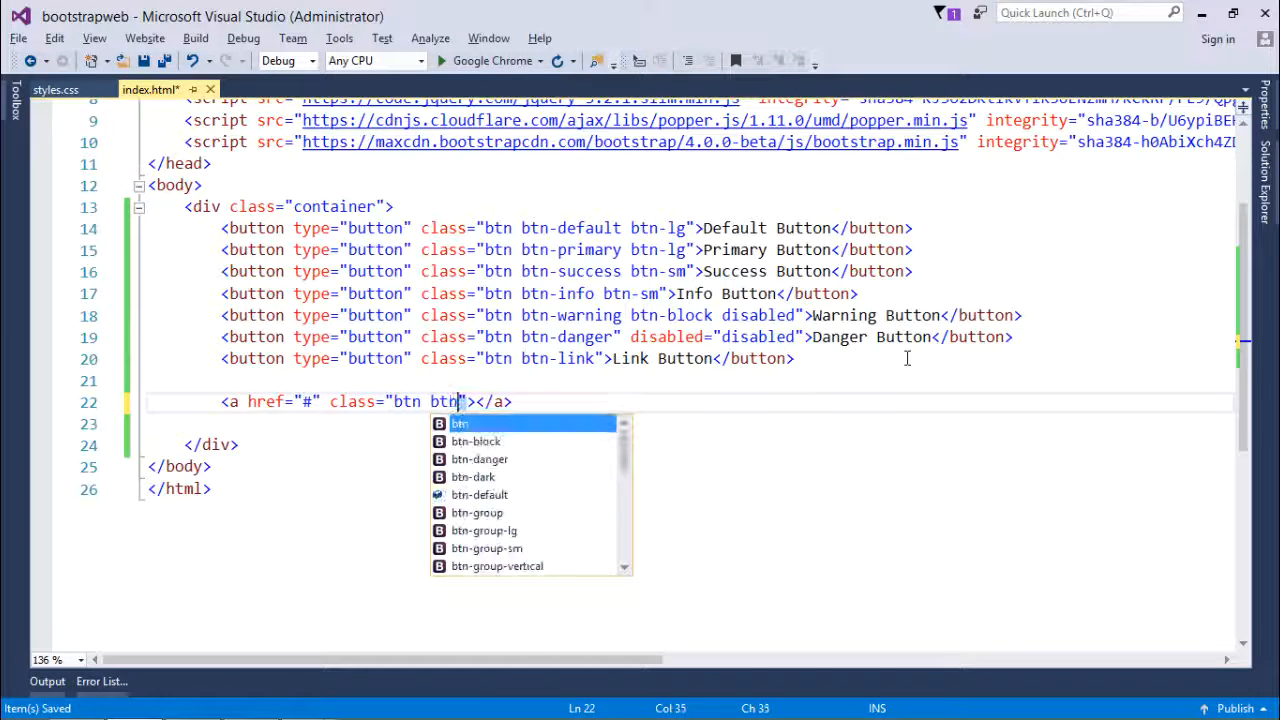
type("-primary")
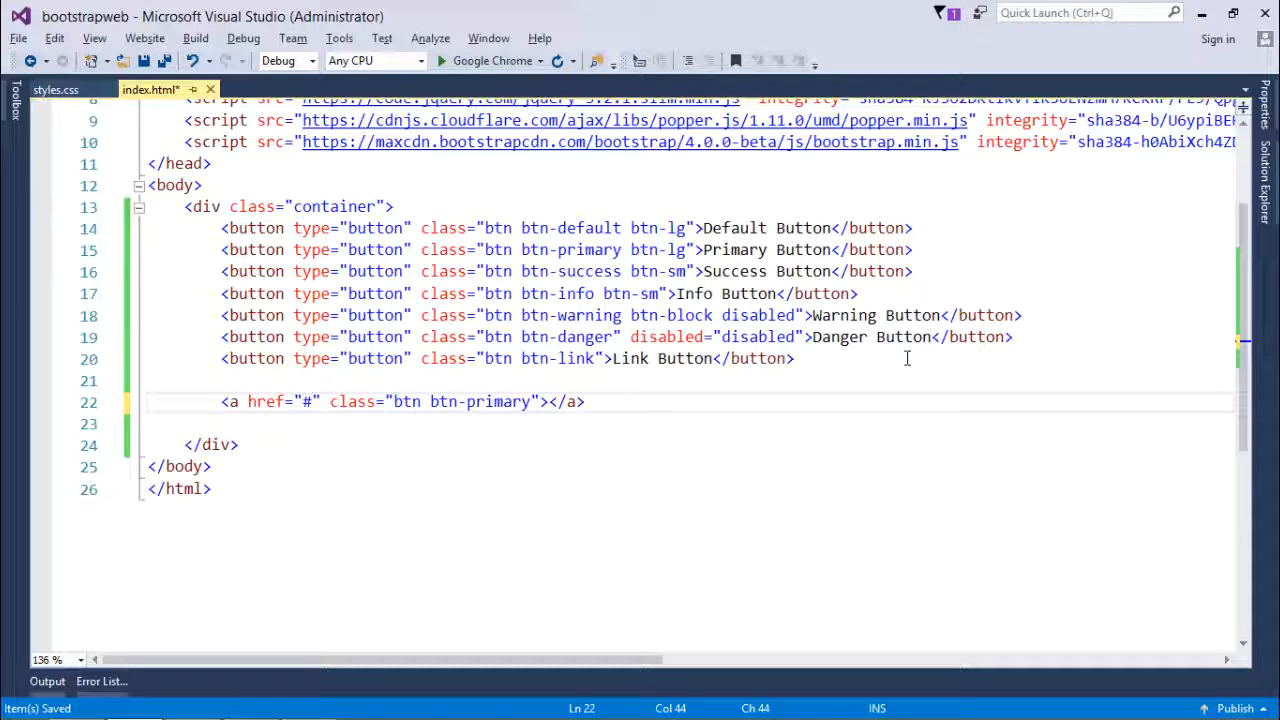
type("This is Hy")
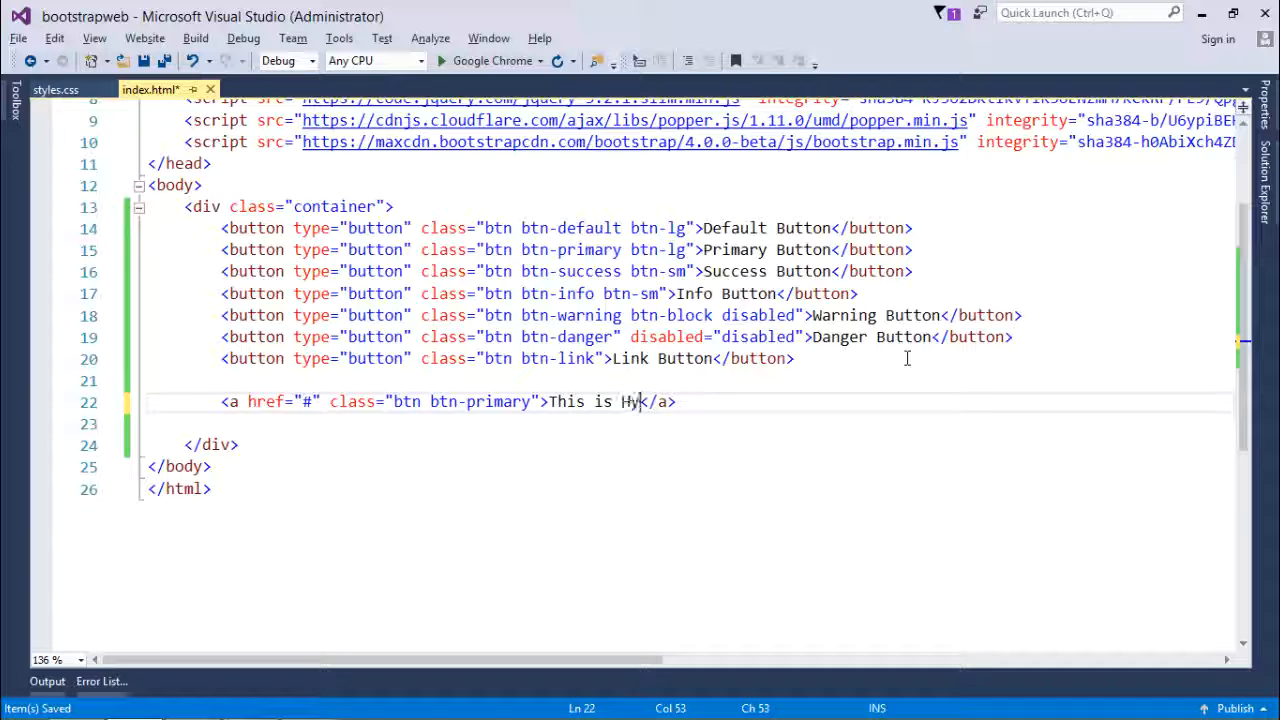
type("perlink")
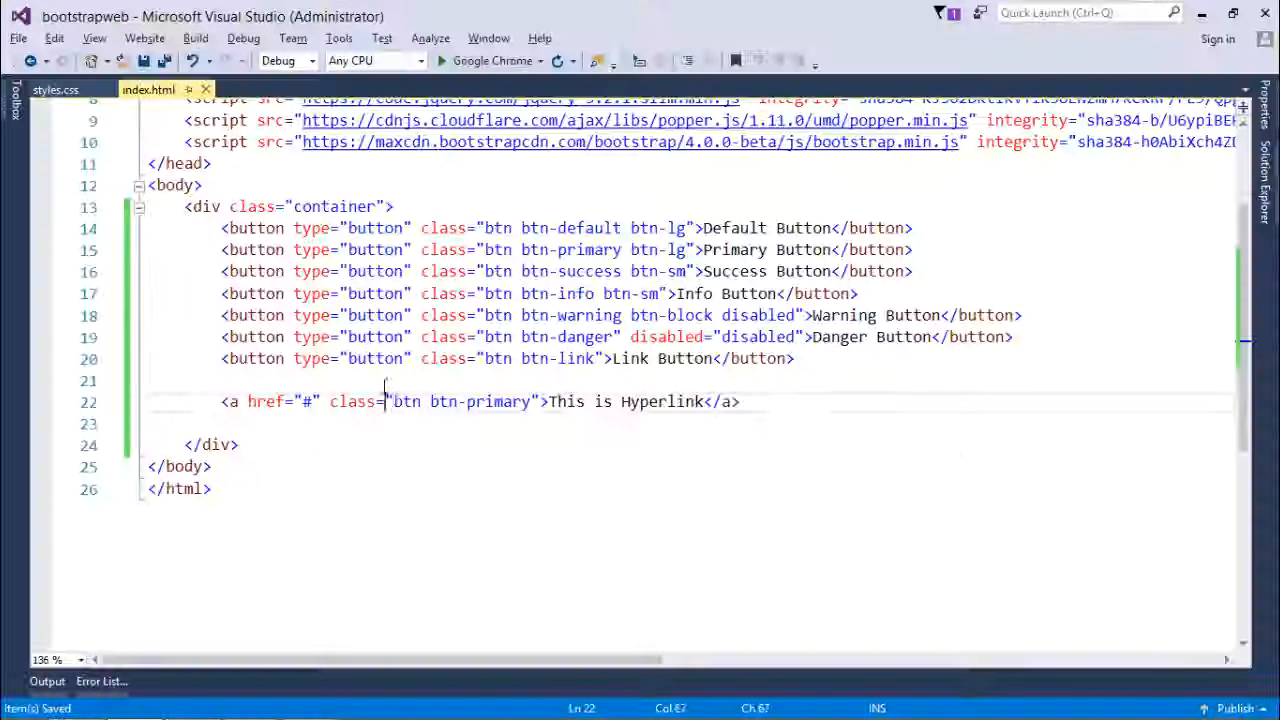
- Compare the link's button classes with the Primary Button markup and save
double_click(404, 401)
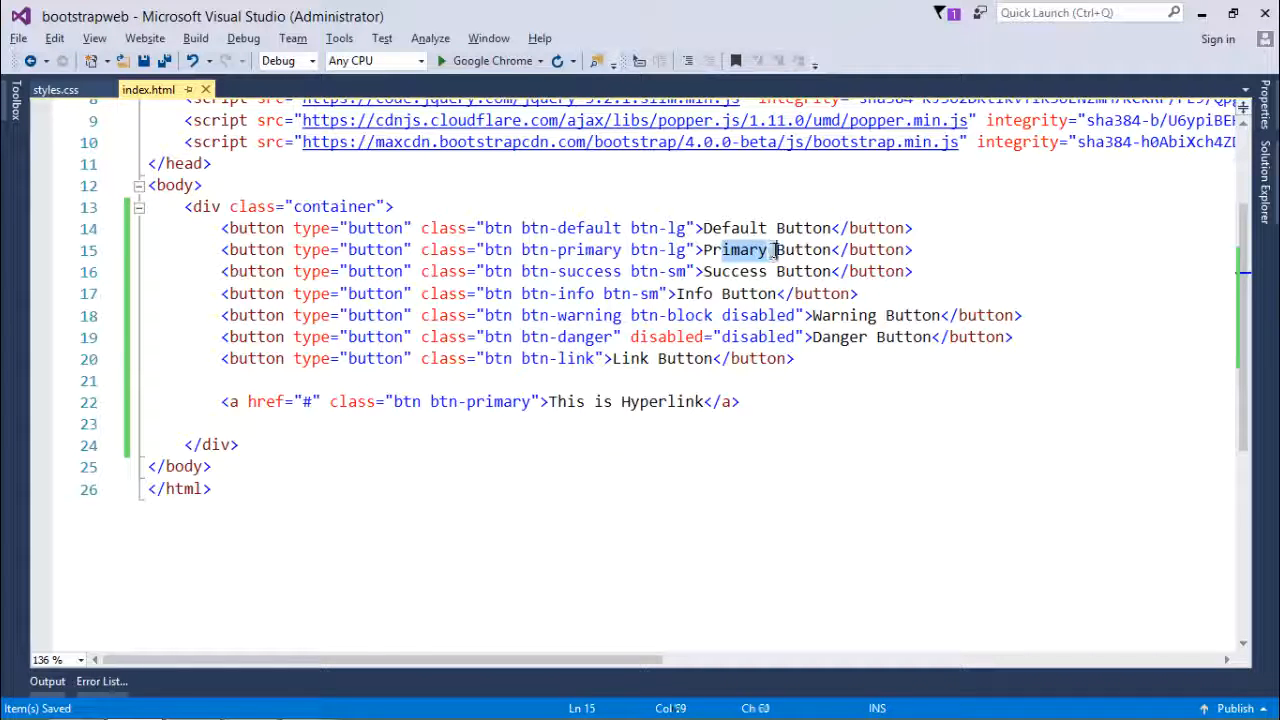
left_click(607, 488)
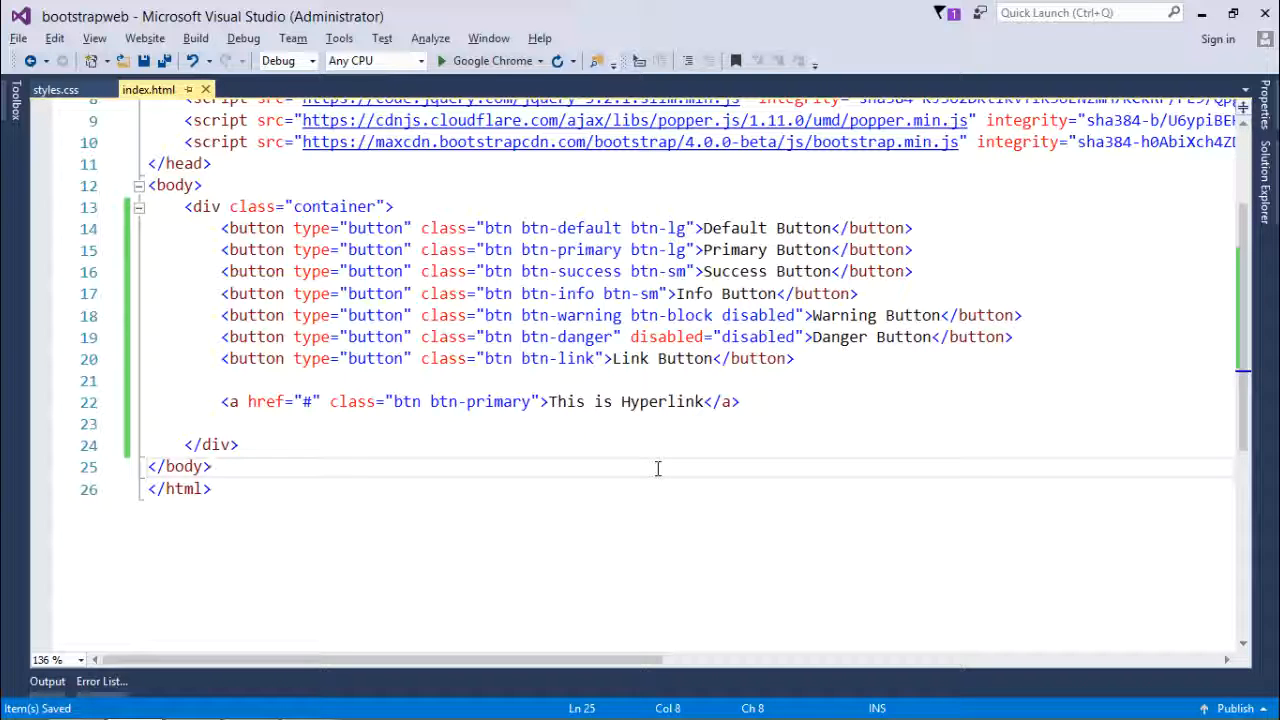
left_click(211, 466)
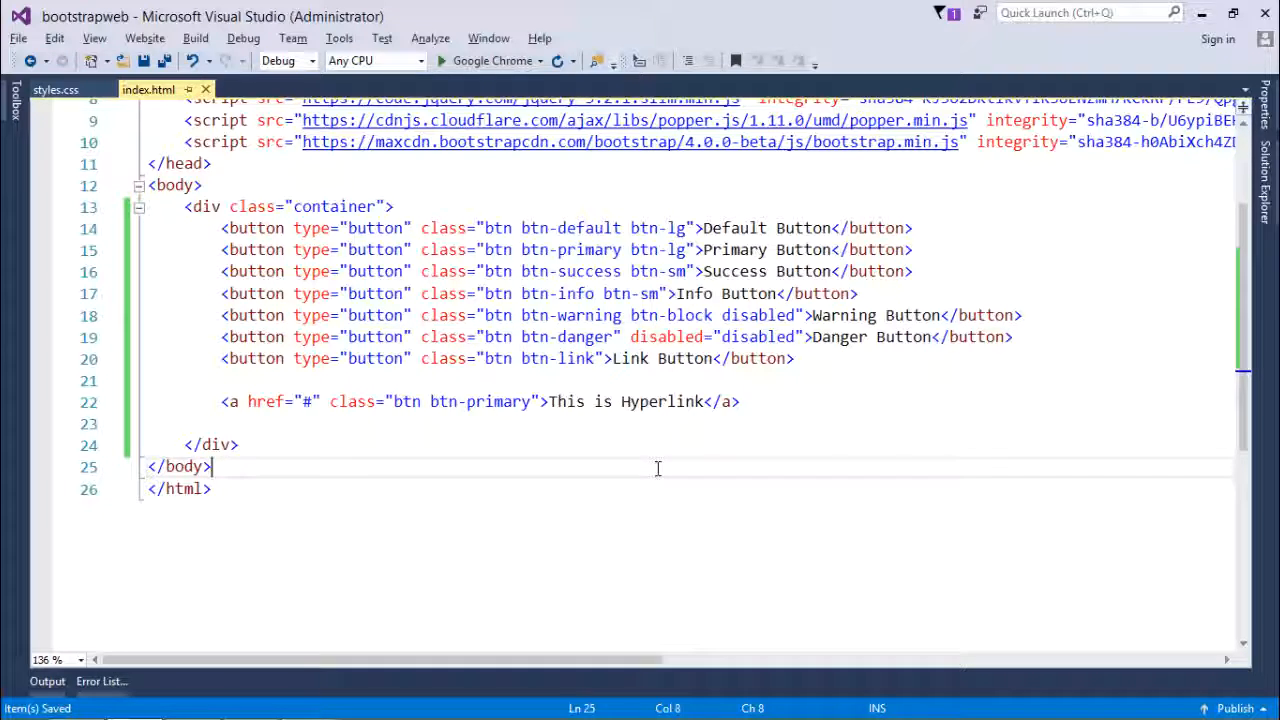